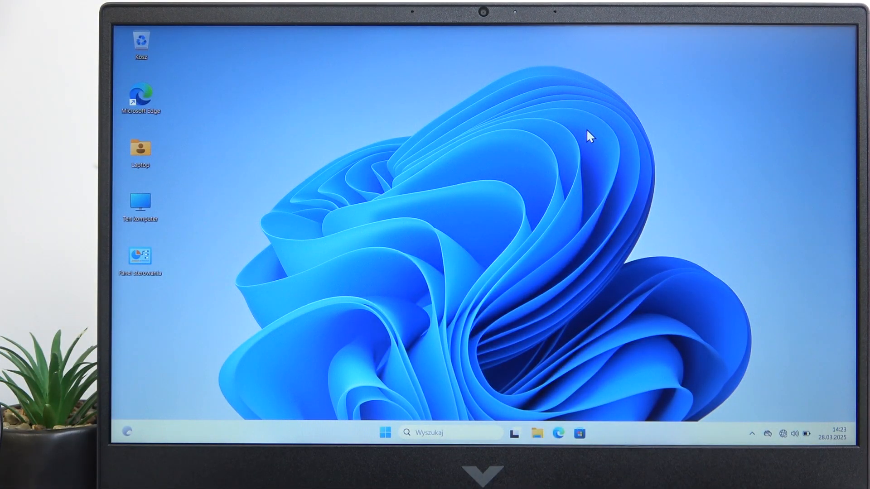
{"action": "mouse_move", "coordinate": [633, 58]}
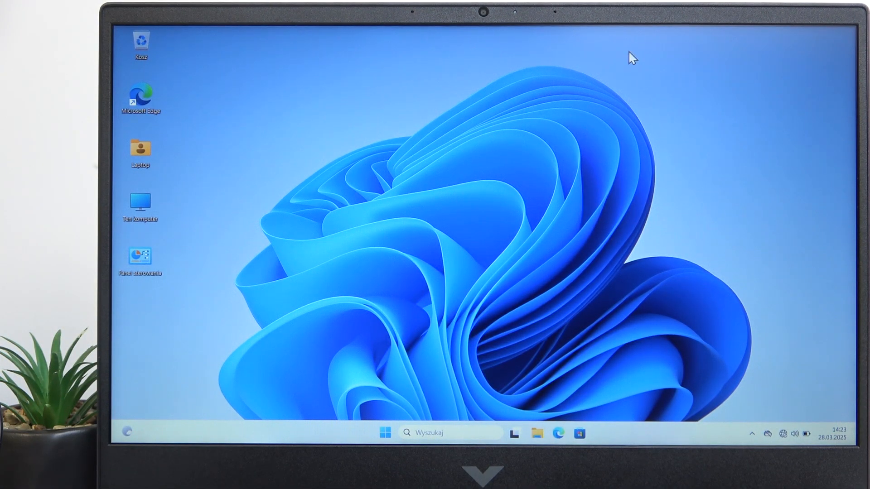
Step: Shut down the Windows 11 laptop via Start menu power options (Zamknij)
{"action": "left_click", "coordinate": [384, 434]}
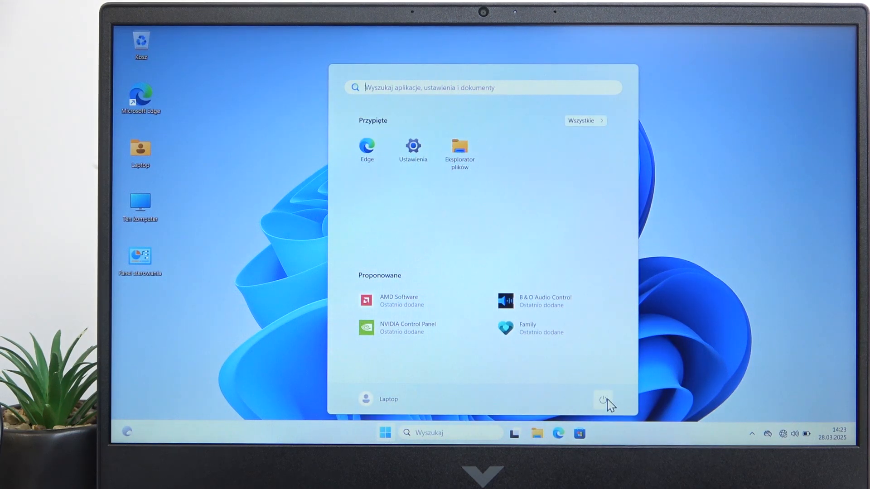
{"action": "left_click", "coordinate": [602, 399]}
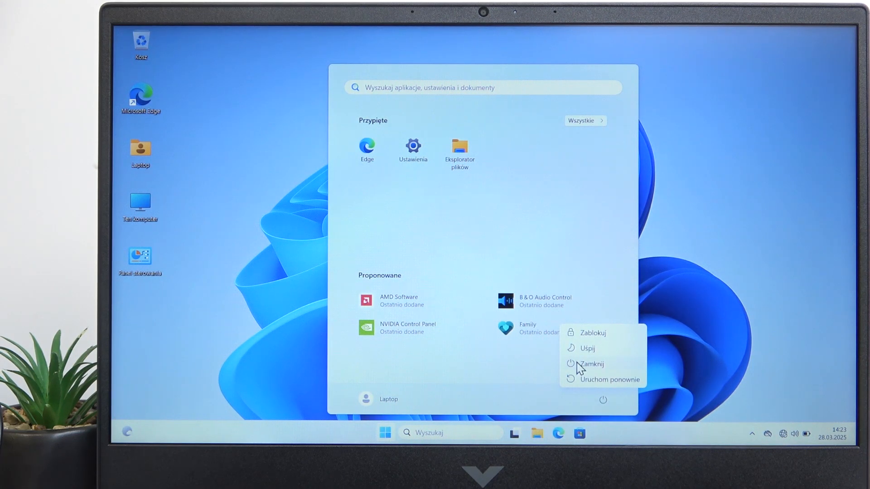
{"action": "left_click", "coordinate": [591, 363]}
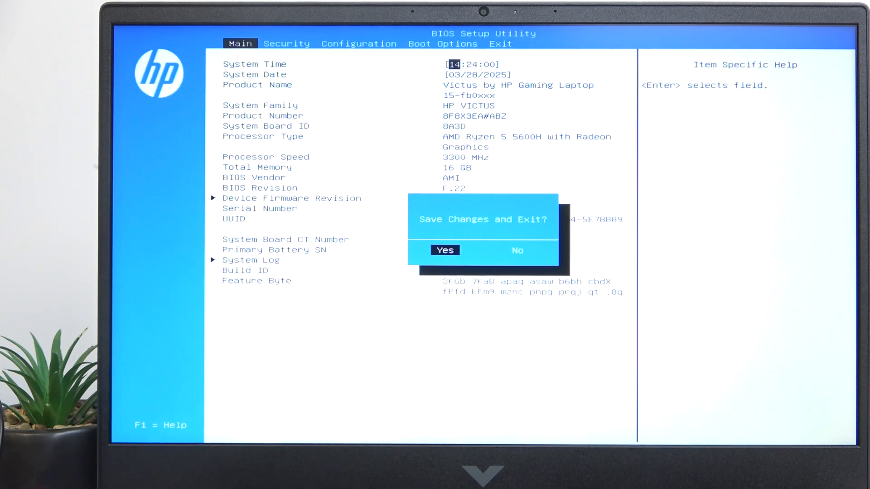
Step: Answer No to the Save Changes and Exit prompt, returning to the Main page
{"action": "key", "text": "Right"}
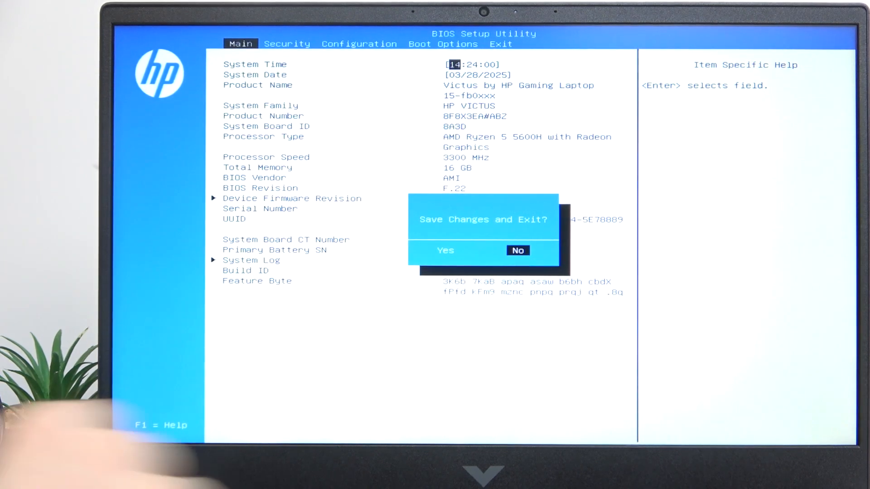
{"action": "left_click", "coordinate": [516, 250]}
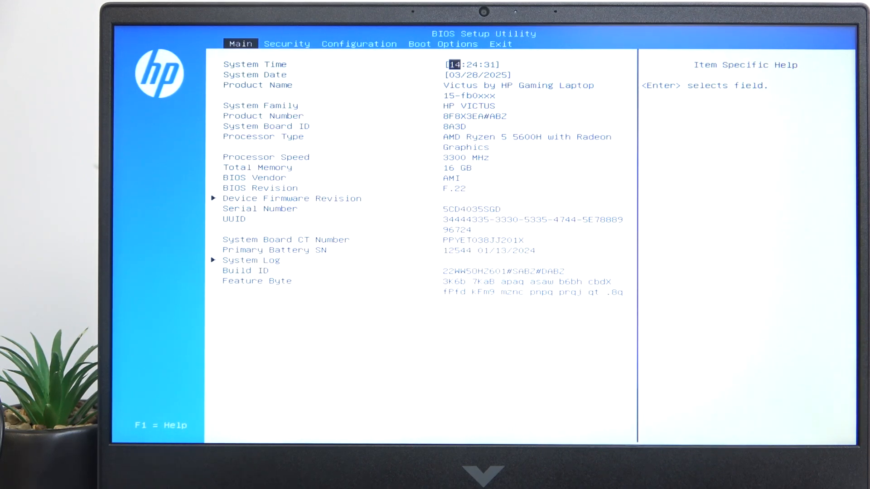
{"action": "left_click", "coordinate": [359, 44]}
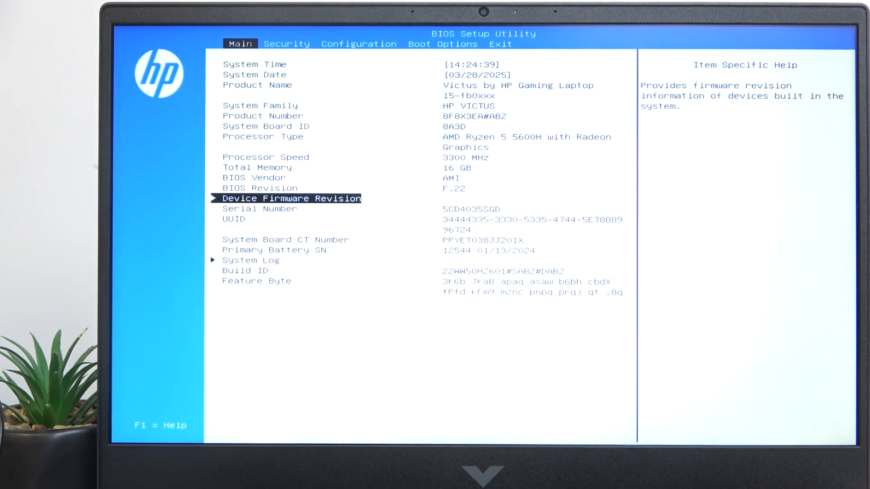
{"action": "key", "text": "Down"}
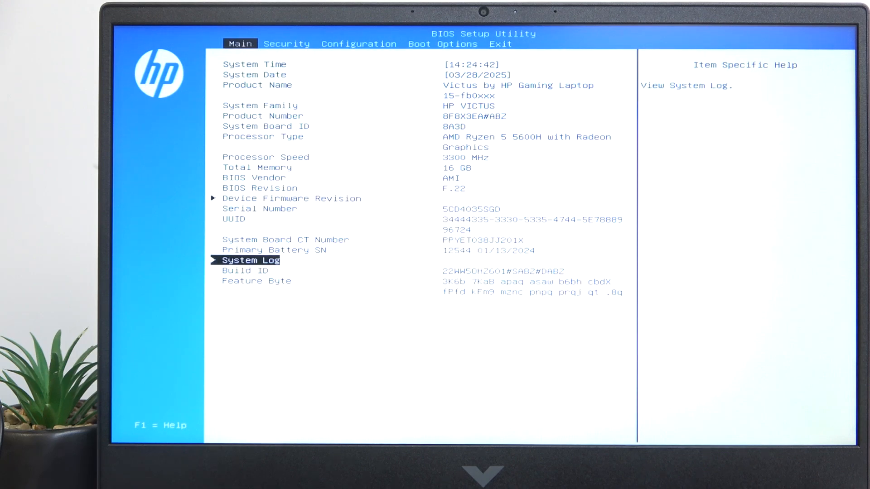
{"action": "left_click", "coordinate": [287, 44]}
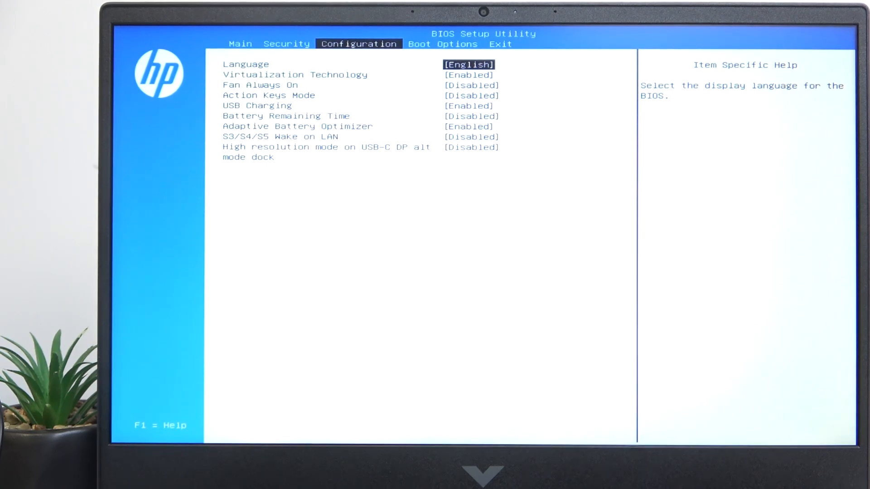
Step: Move through Boot Options to the Exit tab and highlight Ignore Changes and Exit
{"action": "key", "text": "f1"}
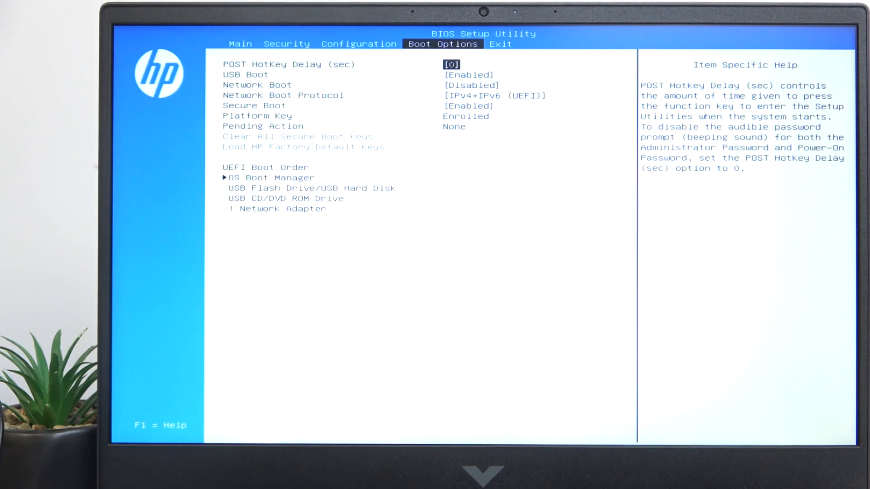
{"action": "left_click", "coordinate": [500, 44]}
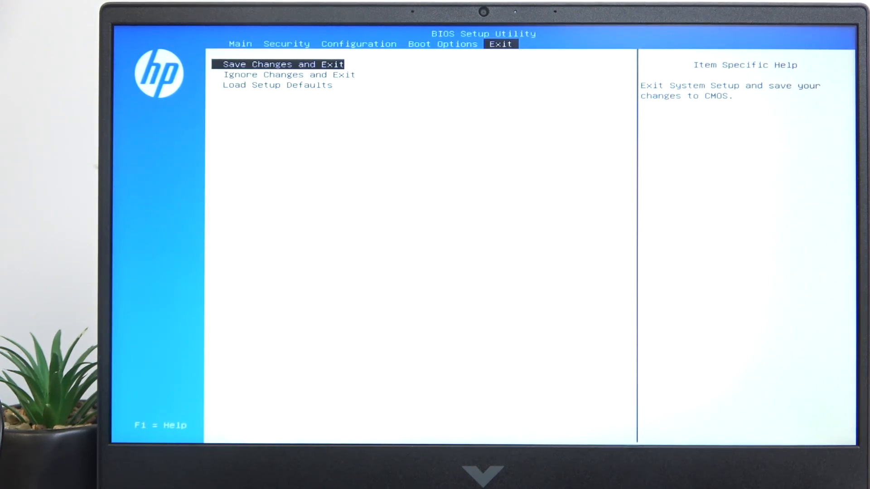
{"action": "key", "text": "Down"}
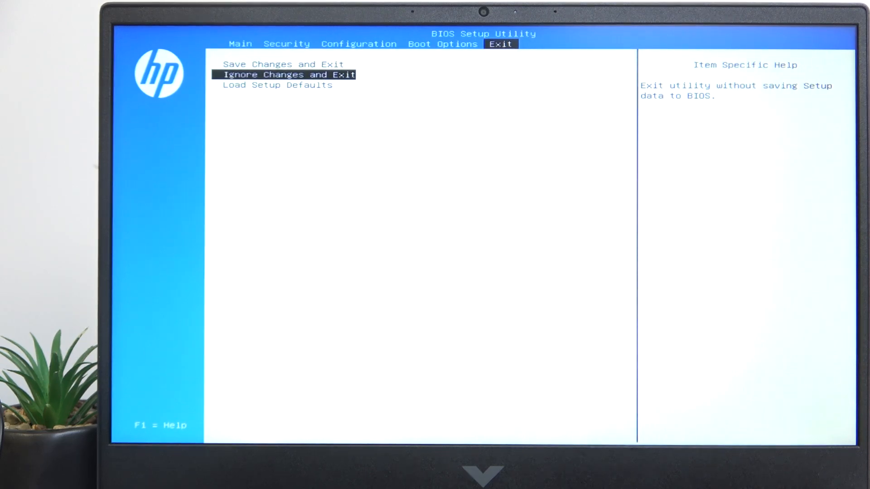